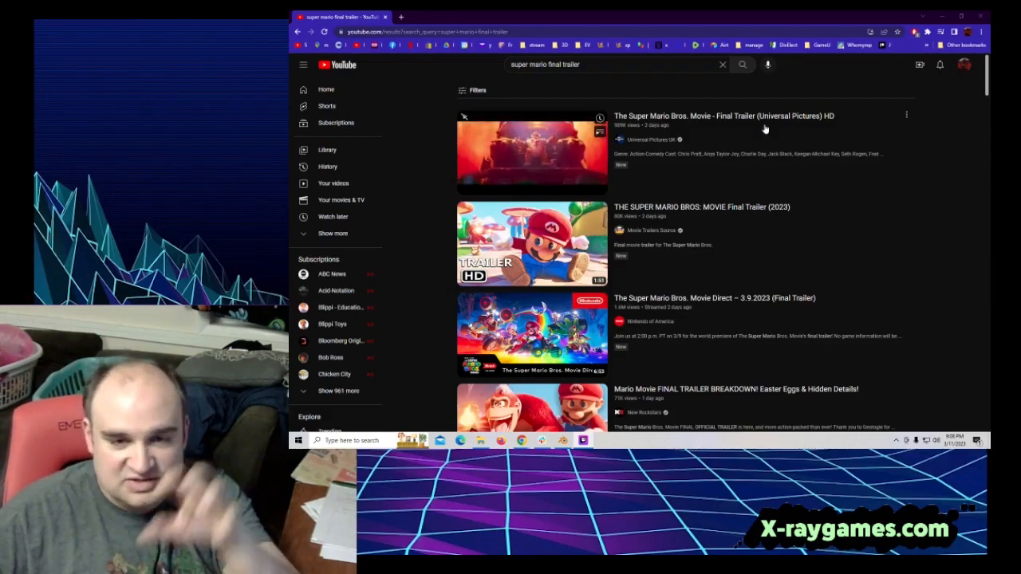
- Play 'The Super Mario Bros. Movie - Final Trailer (Universal Pictures) HD' through to its end screen
click(533, 151)
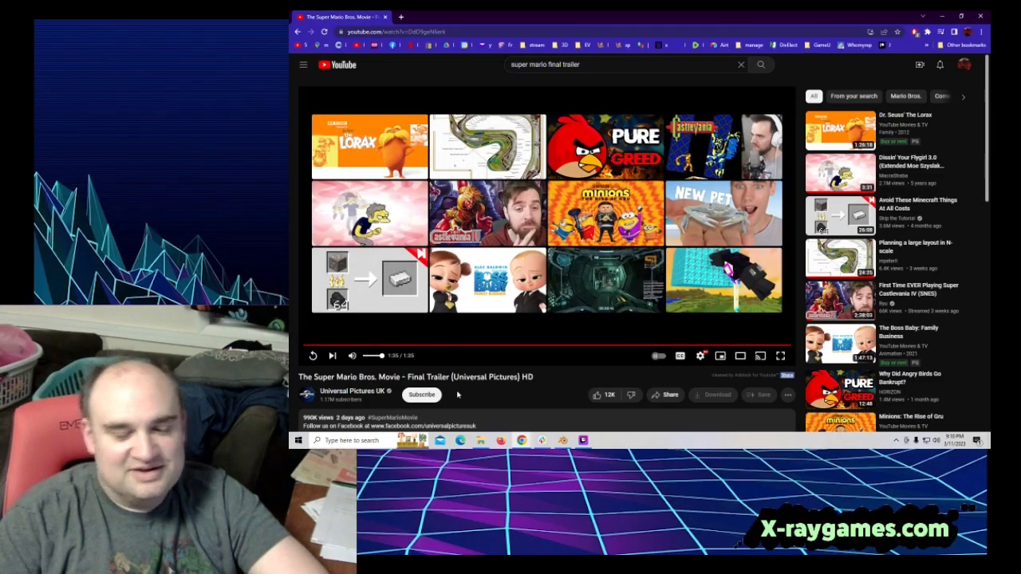
mouse_move(373, 356)
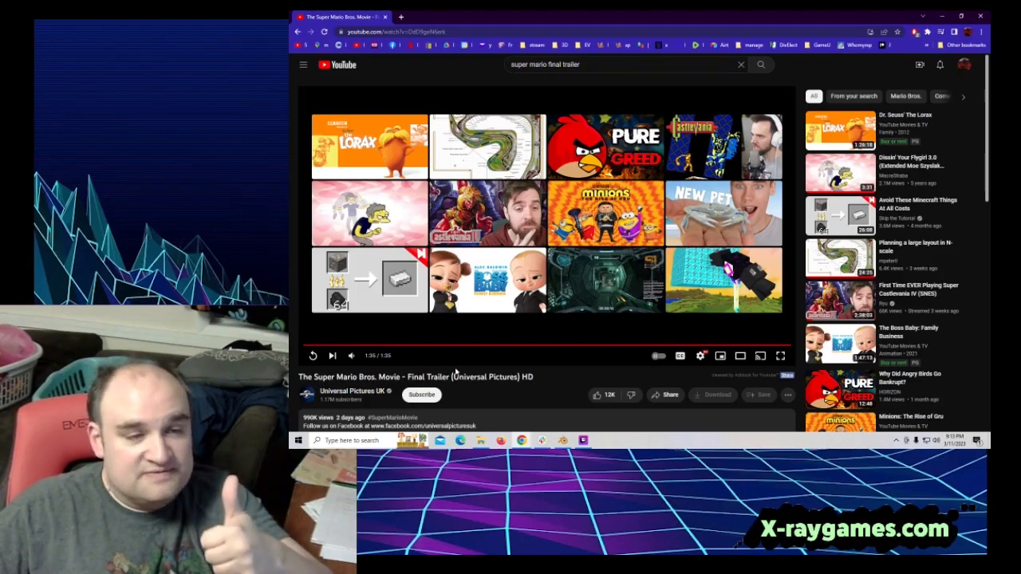
mouse_move(572, 396)
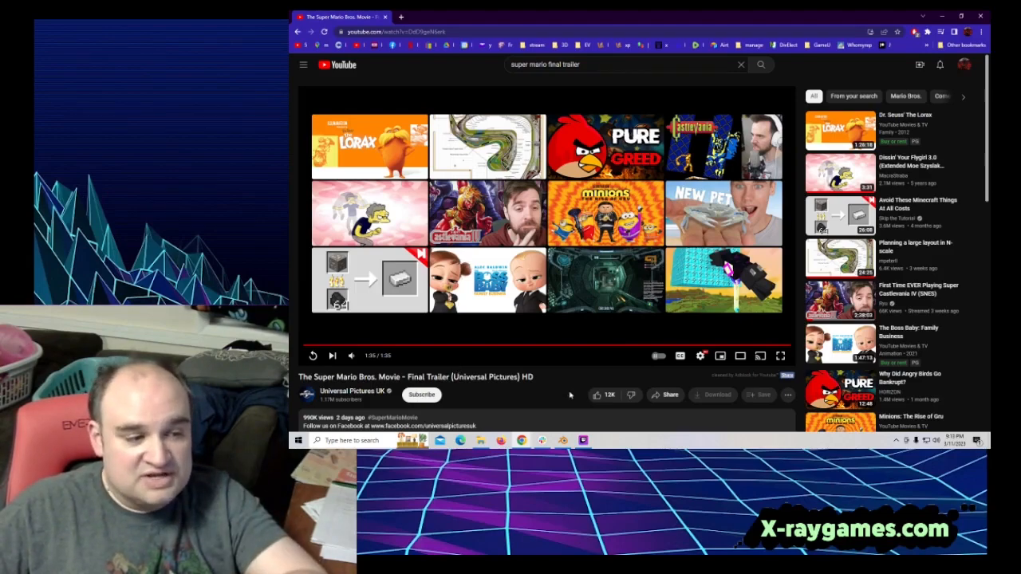